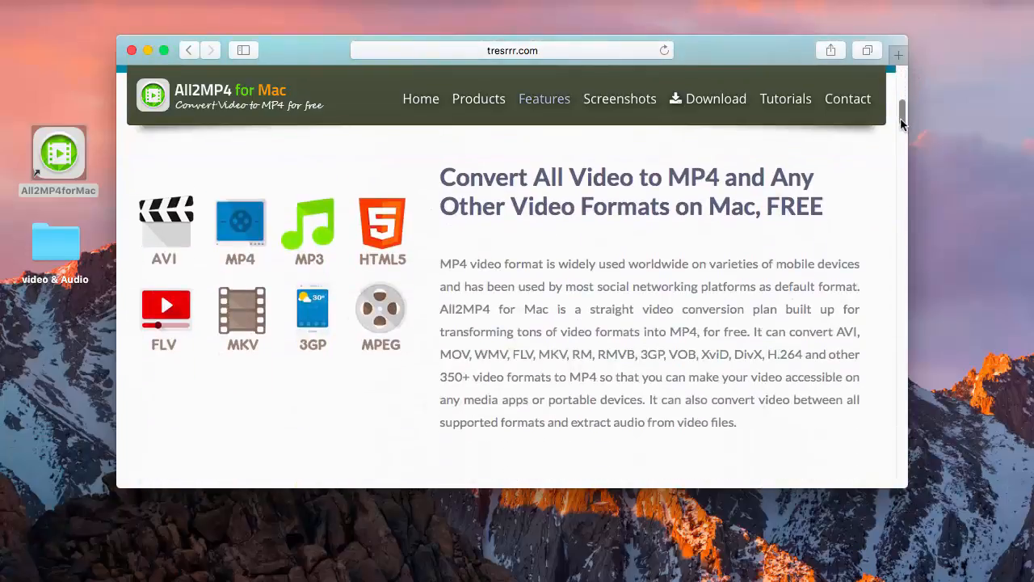
- Scroll through the All2MP4 for Mac website in Safari
{"action": "scroll", "scroll_direction": "down", "scroll_amount": 3}
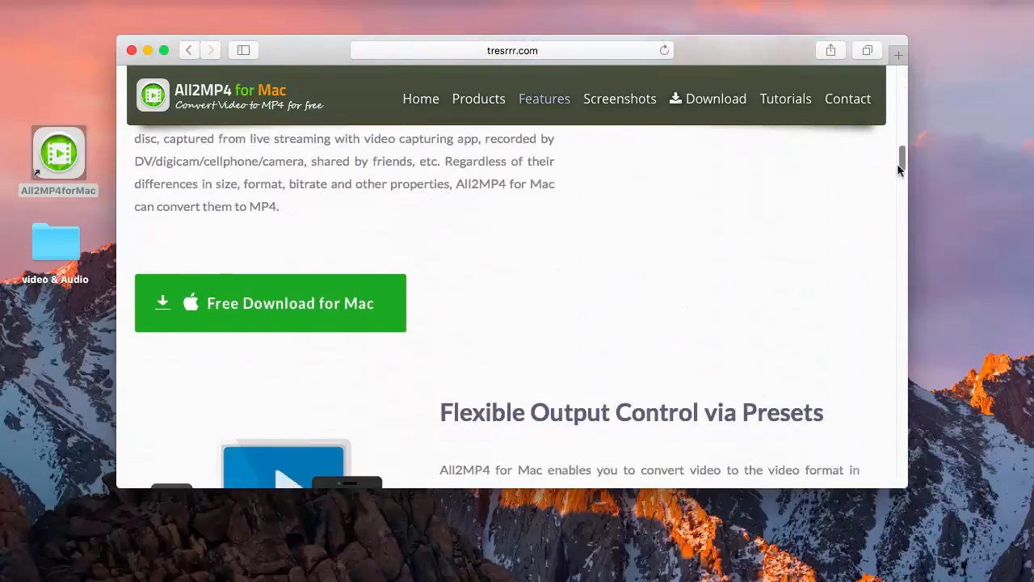
{"action": "scroll", "scroll_direction": "down", "scroll_amount": 3}
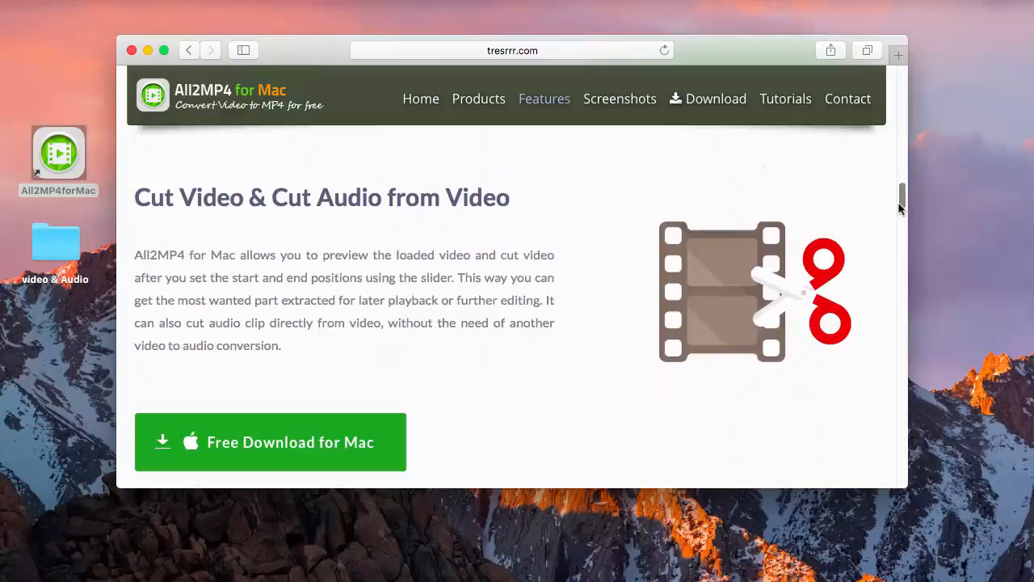
{"action": "scroll", "scroll_direction": "down", "scroll_amount": 3}
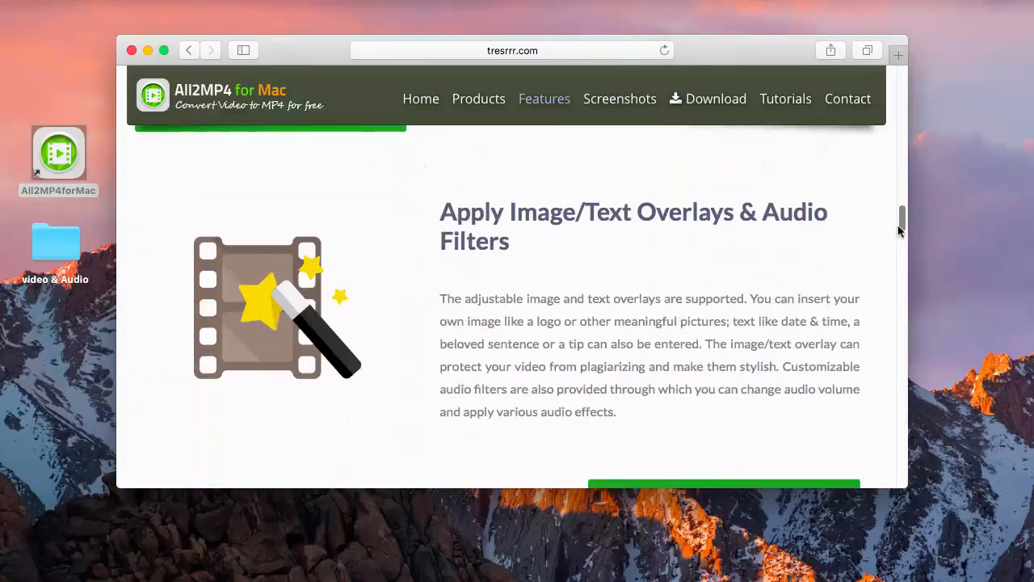
{"action": "scroll", "scroll_direction": "down", "scroll_amount": 3}
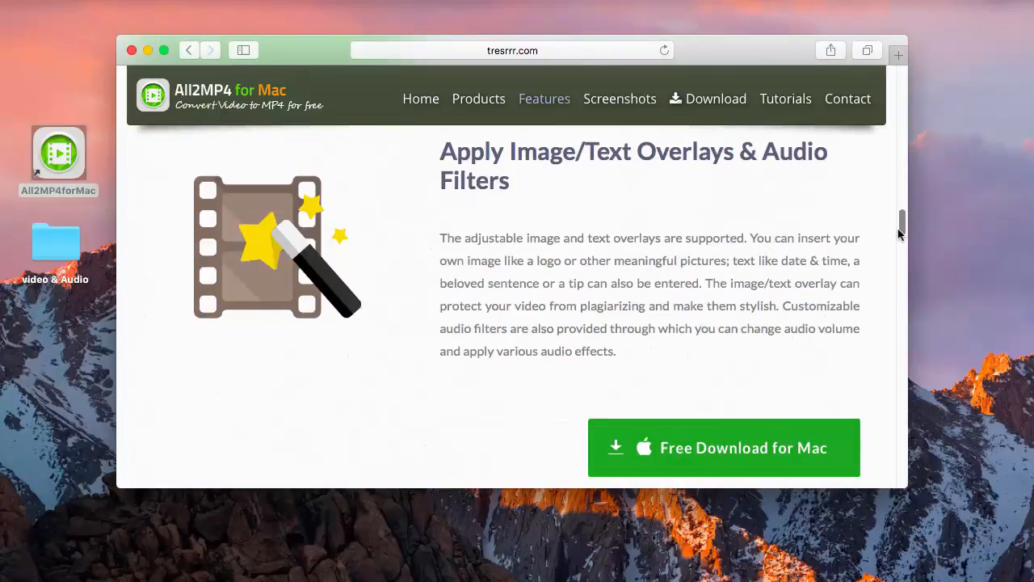
{"action": "scroll", "scroll_direction": "down", "scroll_amount": 3}
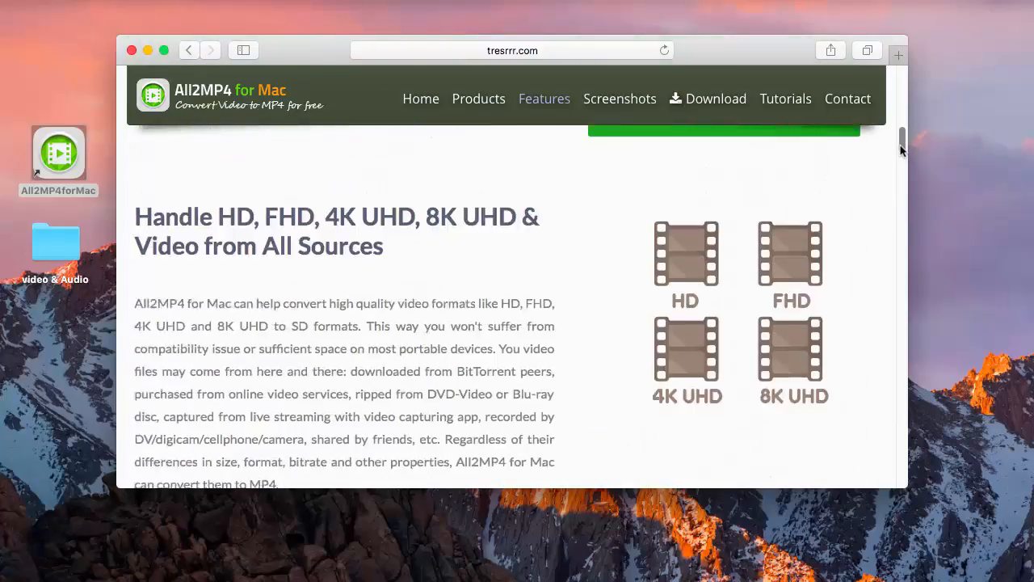
{"action": "scroll", "scroll_direction": "up", "scroll_amount": 3}
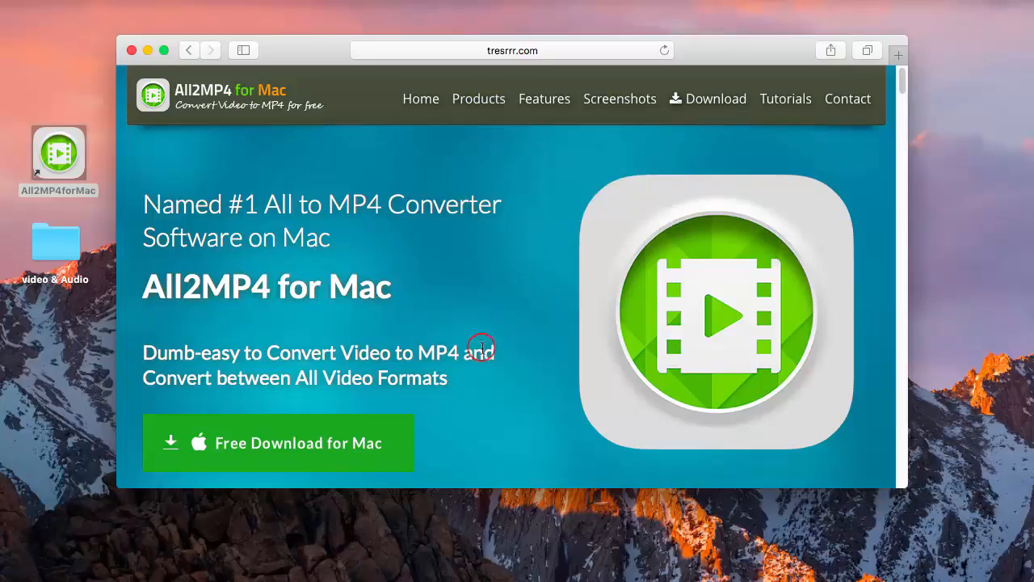
{"action": "mouse_move", "coordinate": [368, 431]}
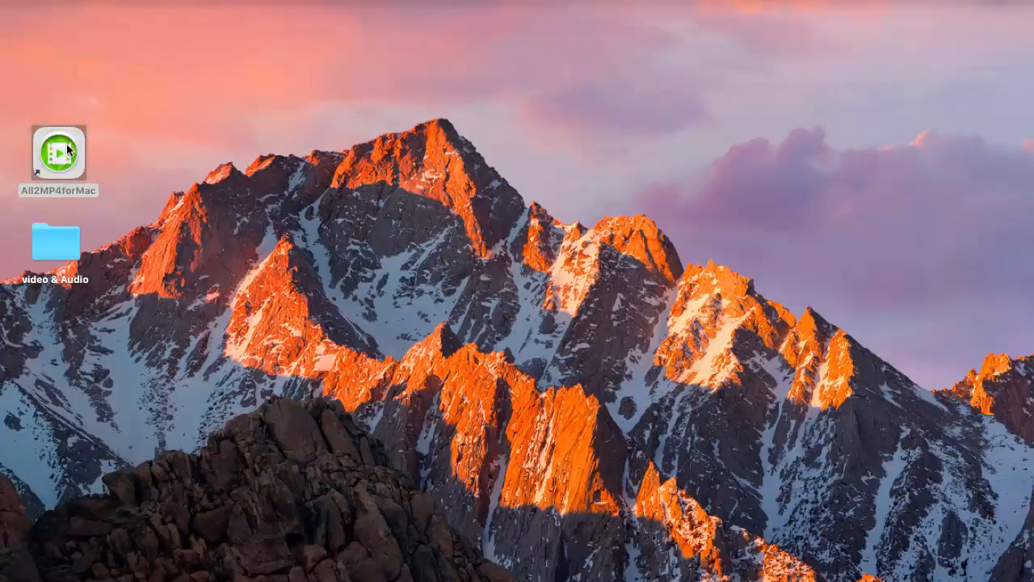
- Launch All2MP4forMac from the desktop and open the 30-second Wildlife.wmv video
{"action": "double_click", "coordinate": [58, 152]}
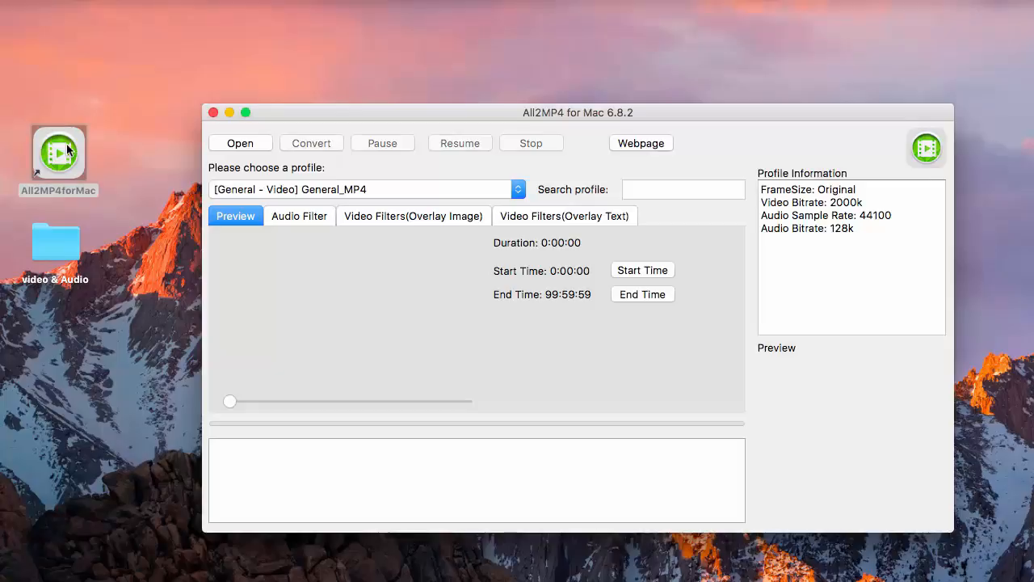
{"action": "left_click", "coordinate": [240, 143]}
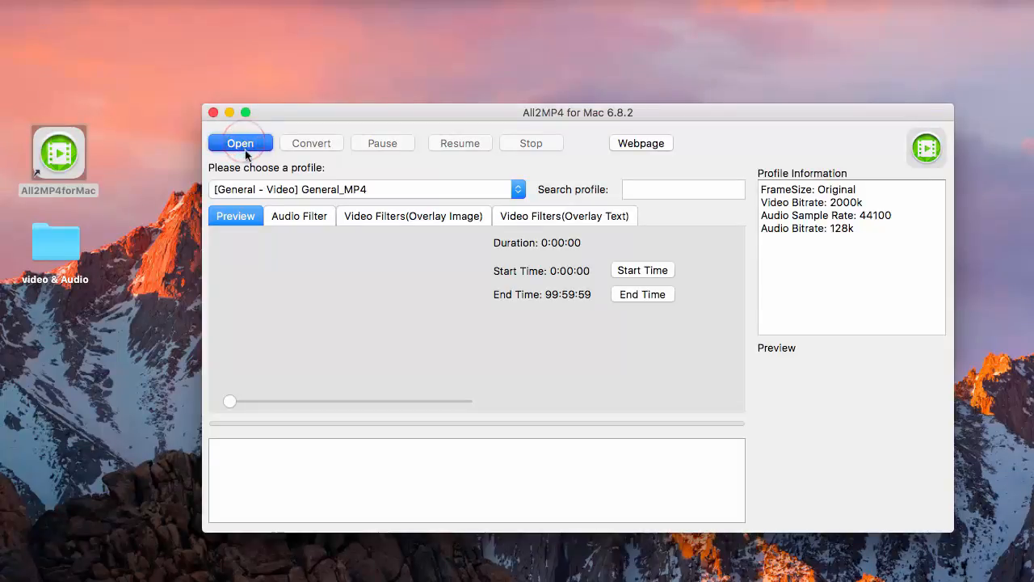
{"action": "left_click", "coordinate": [240, 143]}
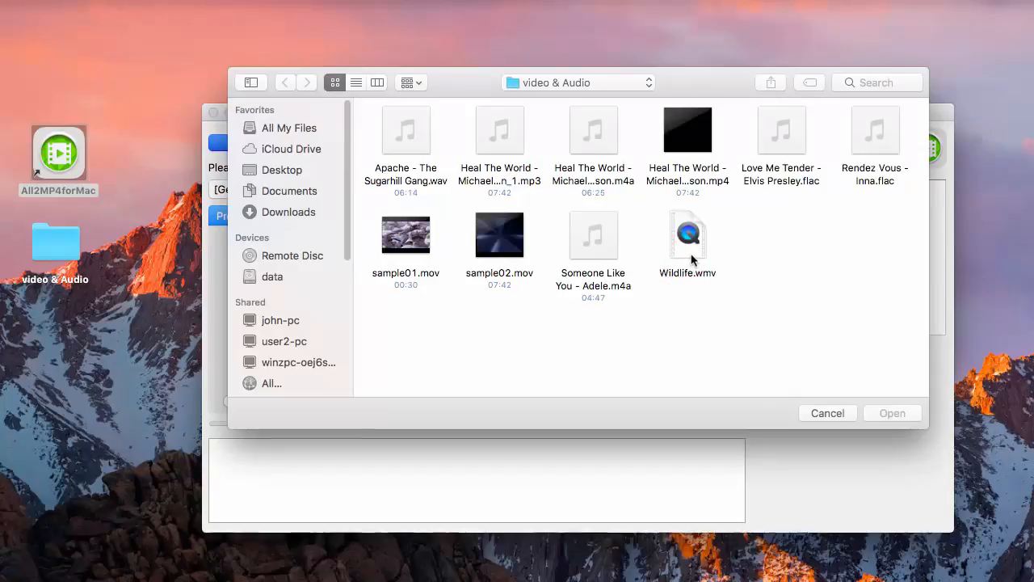
{"action": "left_click", "coordinate": [688, 234]}
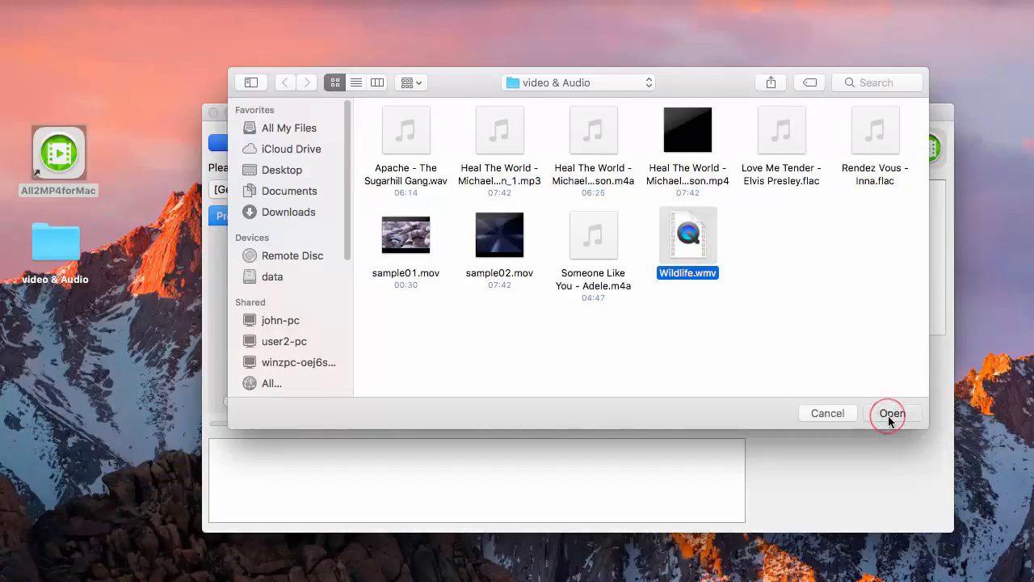
{"action": "left_click", "coordinate": [892, 413]}
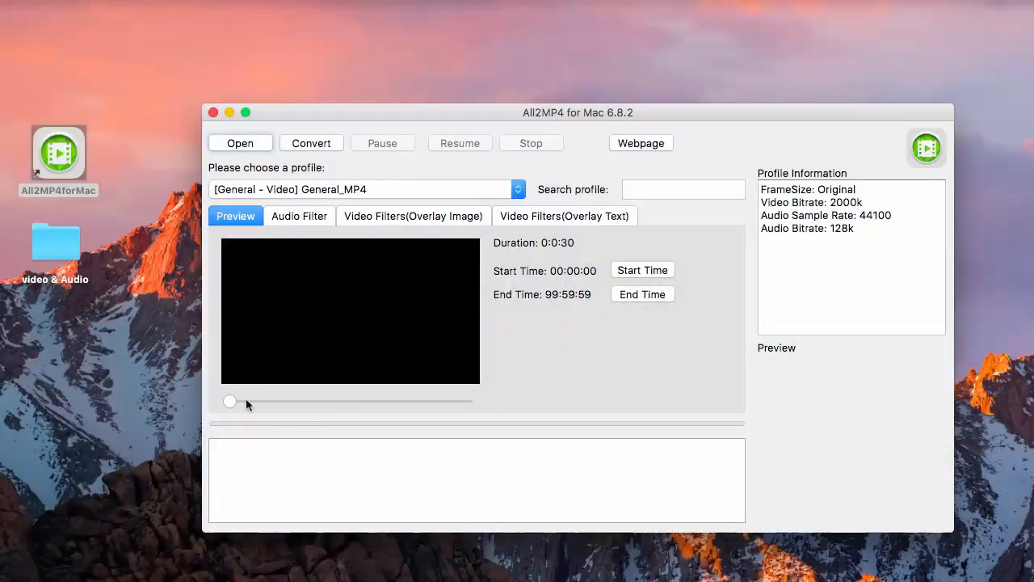
- Set the Wildlife clip's start time to 0:0:7 and end time to 0:0:12
{"action": "left_click_drag", "start_coordinate": [230, 400], "coordinate": [258, 401]}
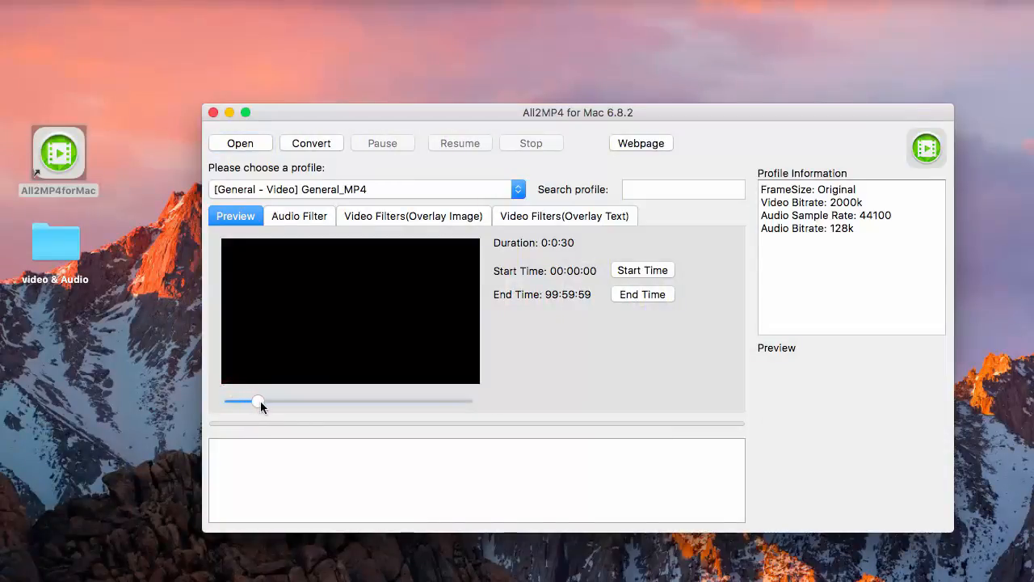
{"action": "left_click", "coordinate": [642, 269]}
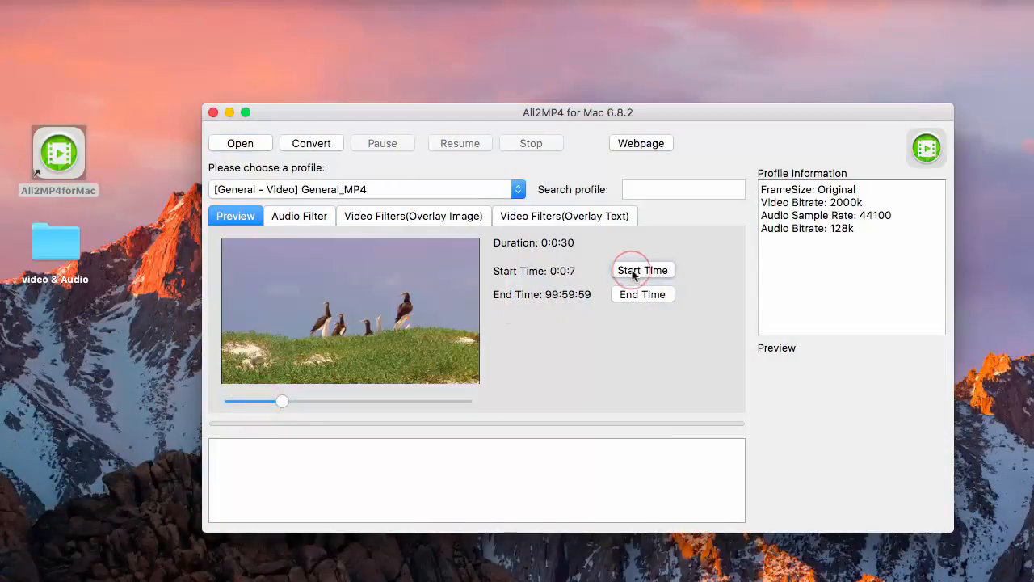
{"action": "mouse_move", "coordinate": [316, 385]}
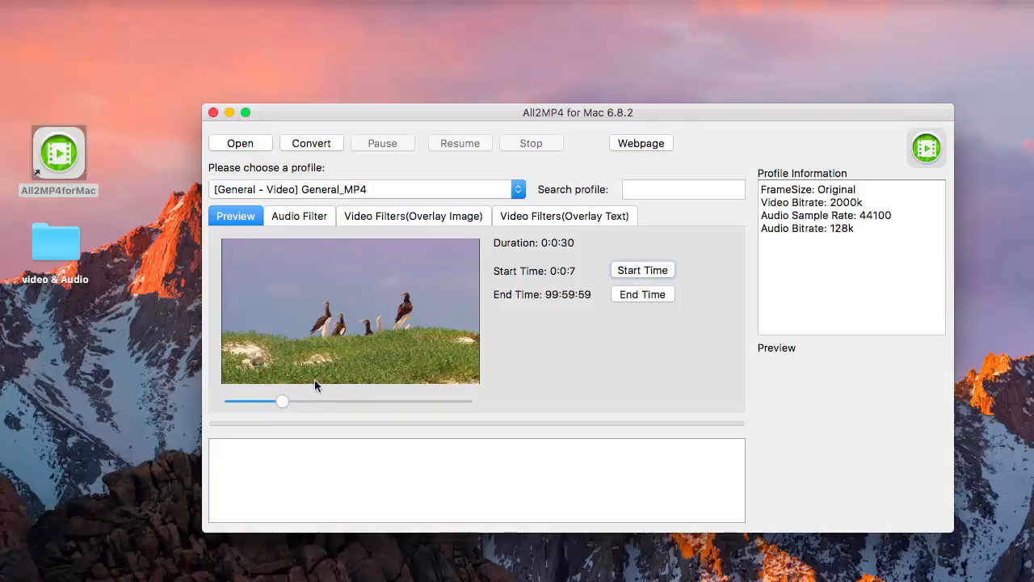
{"action": "left_click_drag", "start_coordinate": [282, 401], "coordinate": [321, 401]}
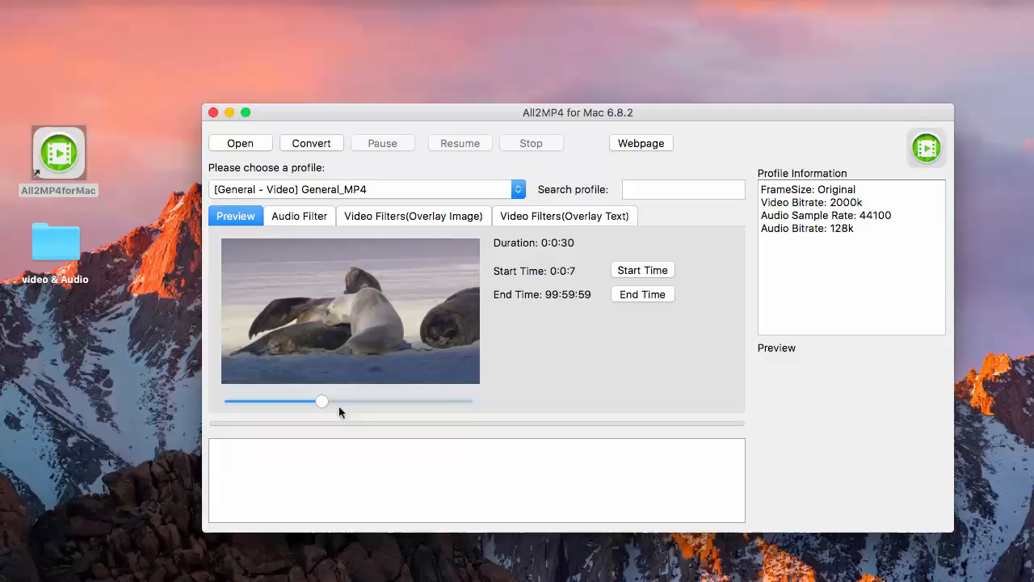
{"action": "left_click", "coordinate": [643, 293]}
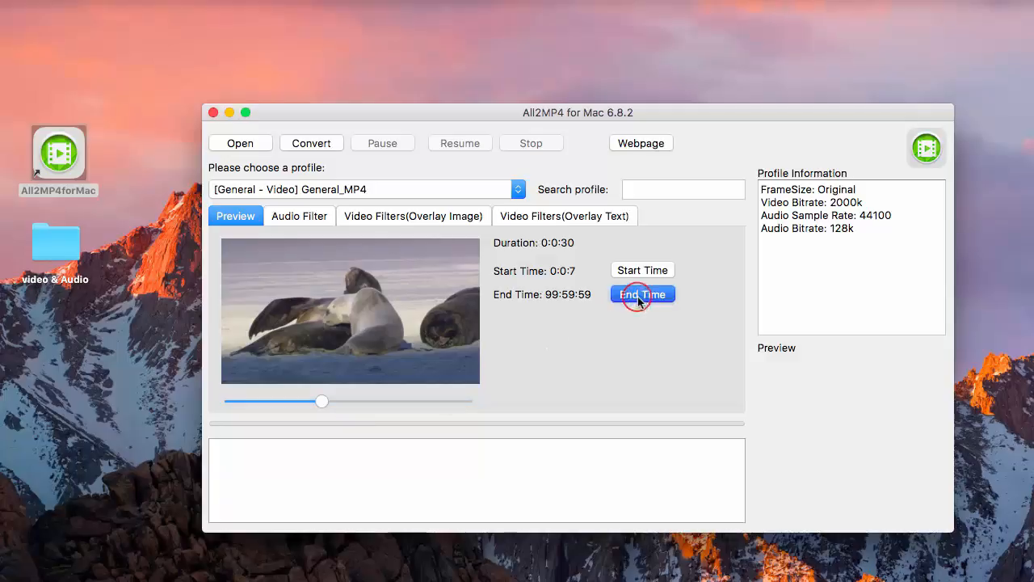
{"action": "left_click", "coordinate": [643, 293]}
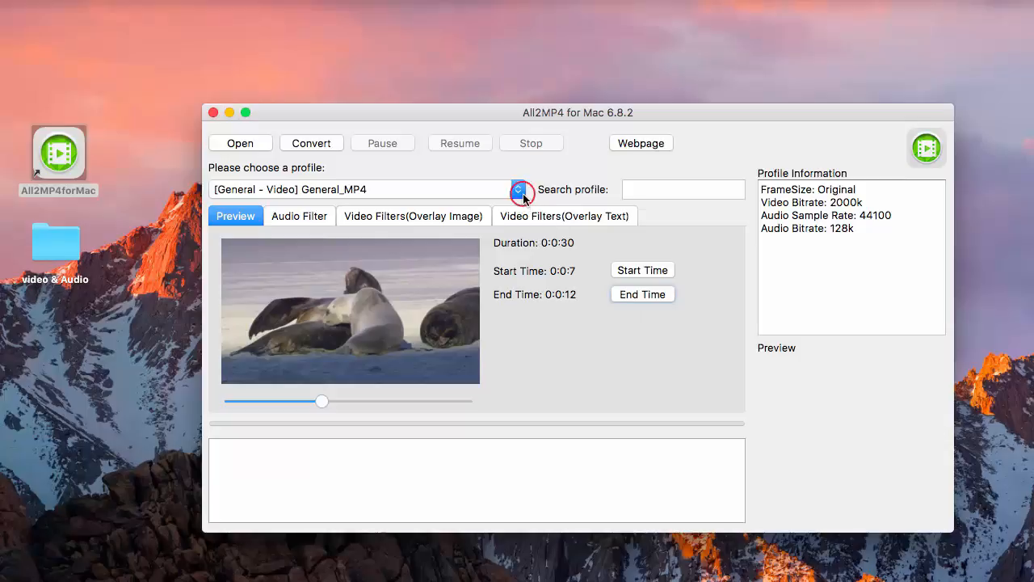
- Keep the [General - Video] General_MP4 output profile, searching profiles for 'fl'
{"action": "left_click", "coordinate": [517, 189]}
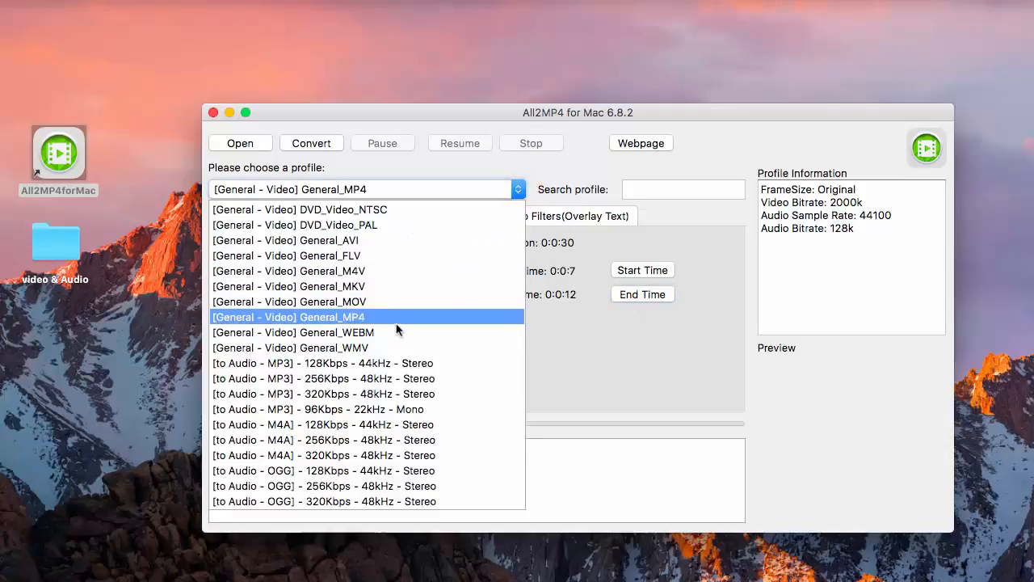
{"action": "left_click", "coordinate": [289, 316]}
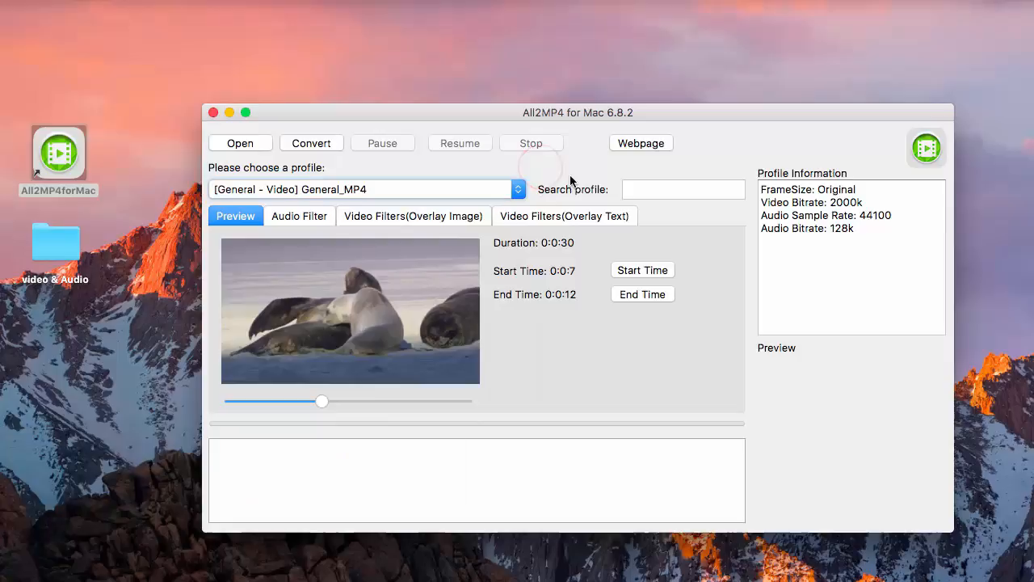
{"action": "left_click", "coordinate": [683, 190]}
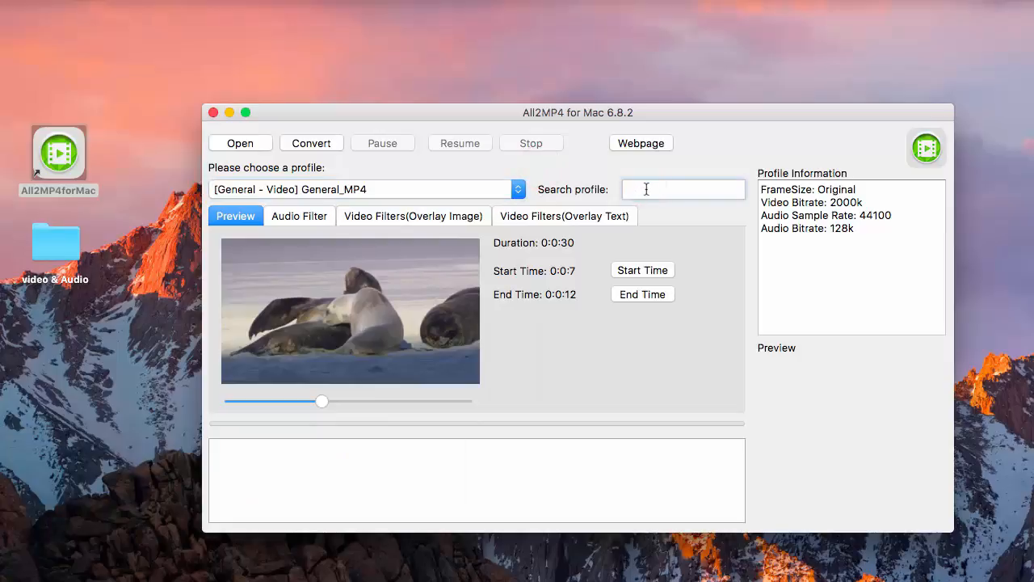
{"action": "type", "text": "fl"}
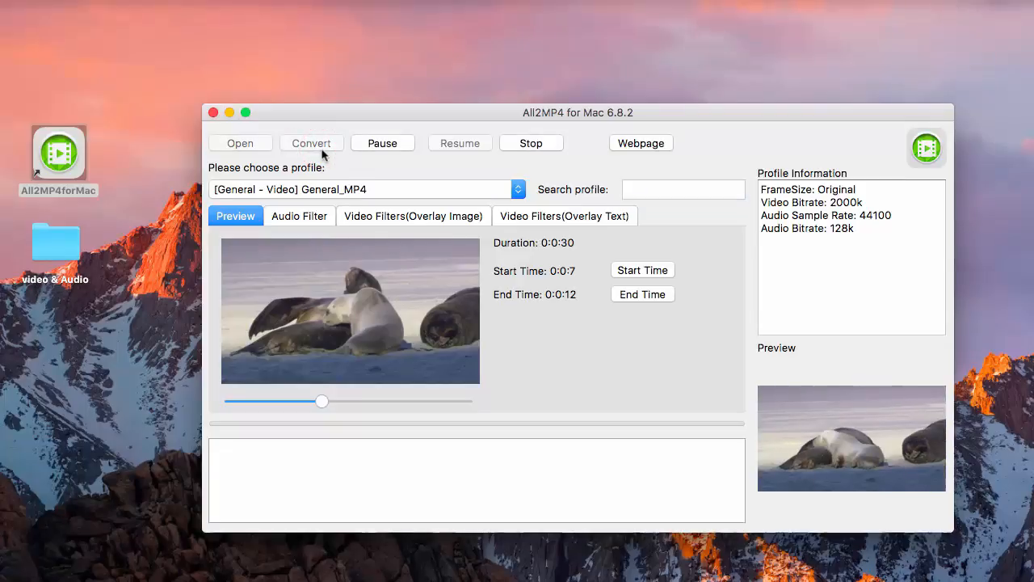
- After Conversion Finished, find Wildlife_1.mp4 in the Open dialog, then cancel
{"action": "left_click", "coordinate": [311, 143]}
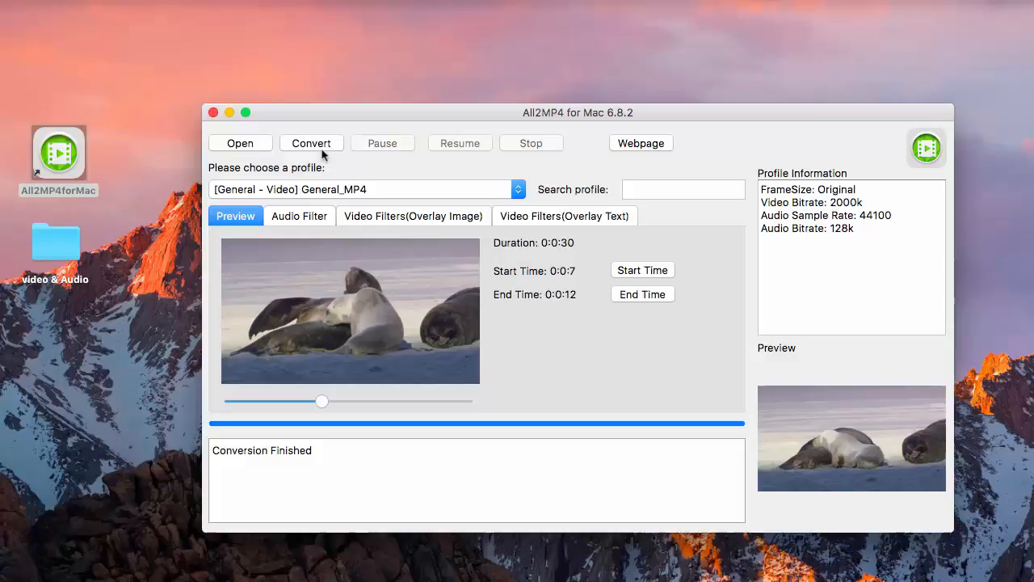
{"action": "left_click", "coordinate": [240, 143]}
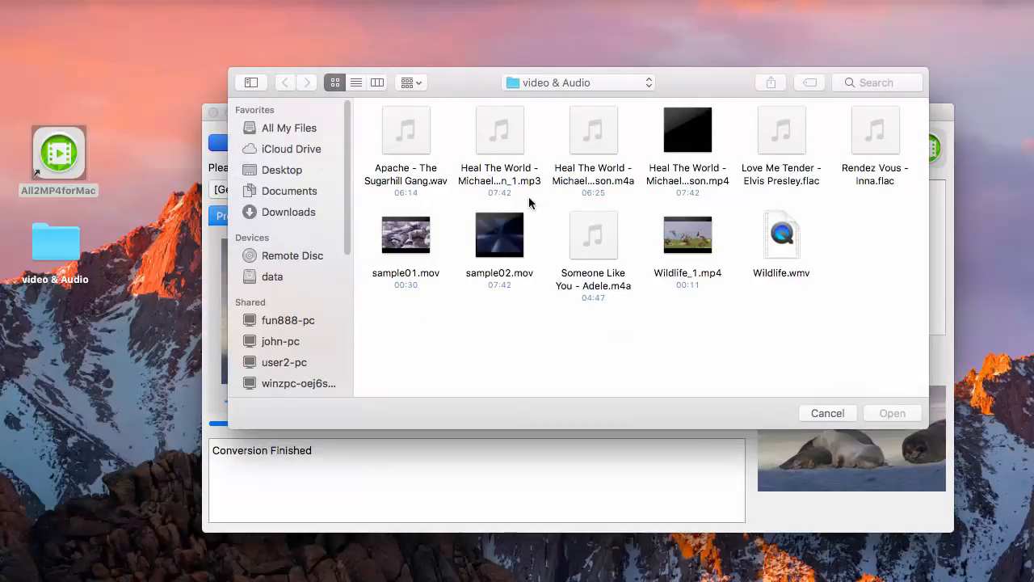
{"action": "left_click", "coordinate": [688, 234]}
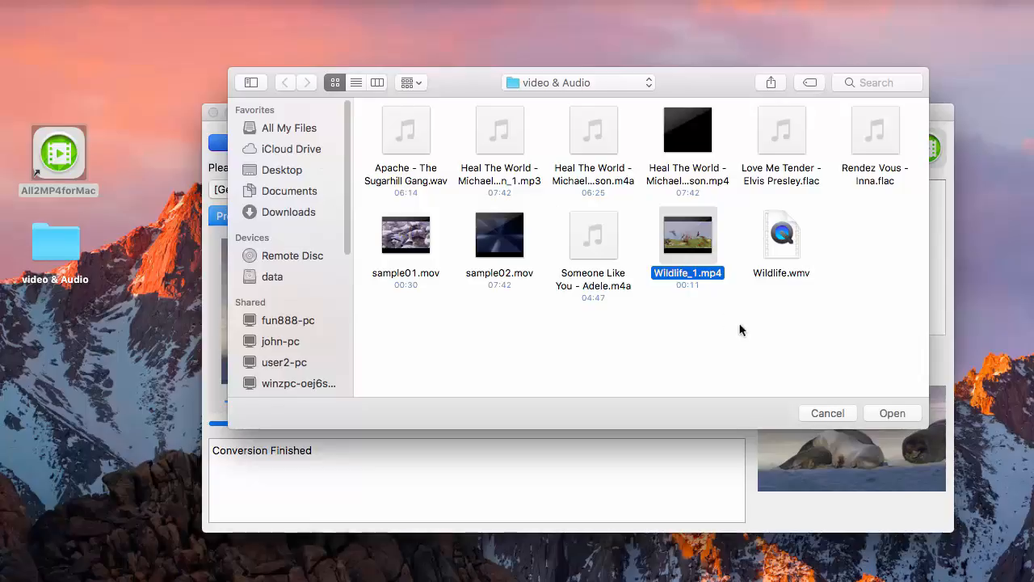
{"action": "left_click", "coordinate": [892, 413]}
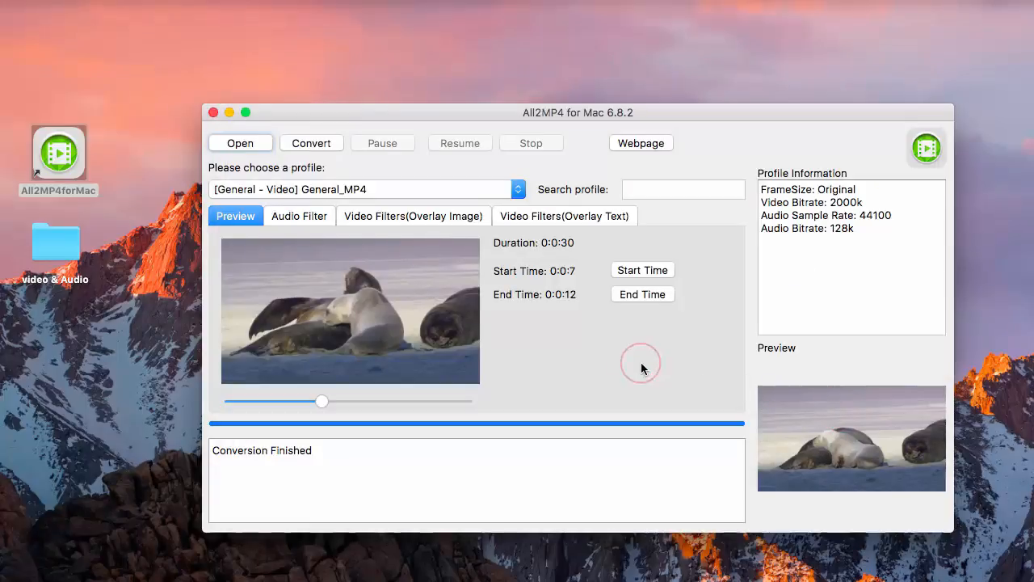